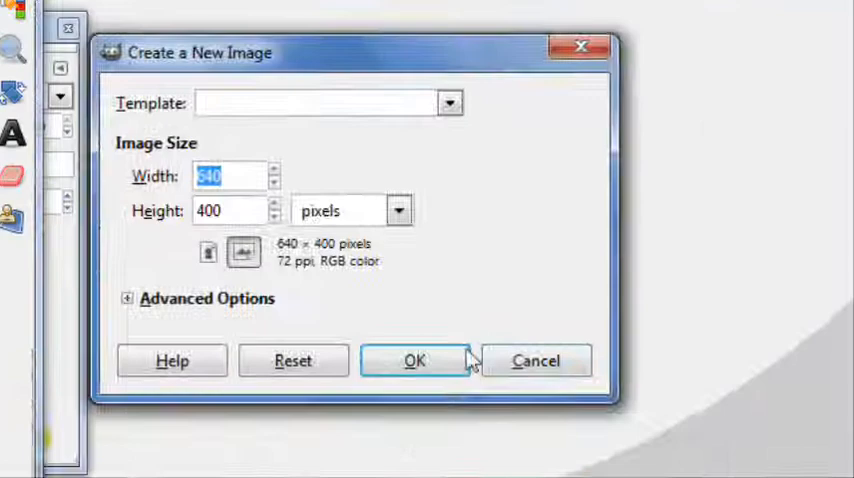
# Step: Create a 640×400 image and add a transparent-filled layer
pyautogui.click(414, 361)
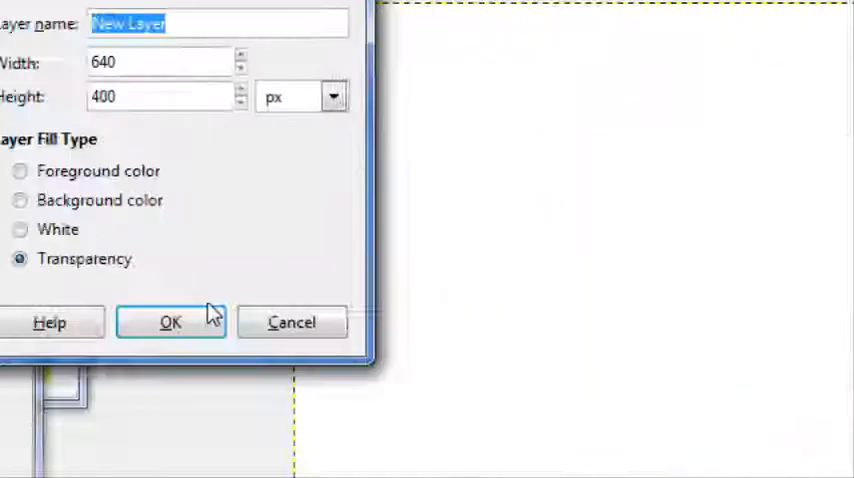
pyautogui.click(170, 322)
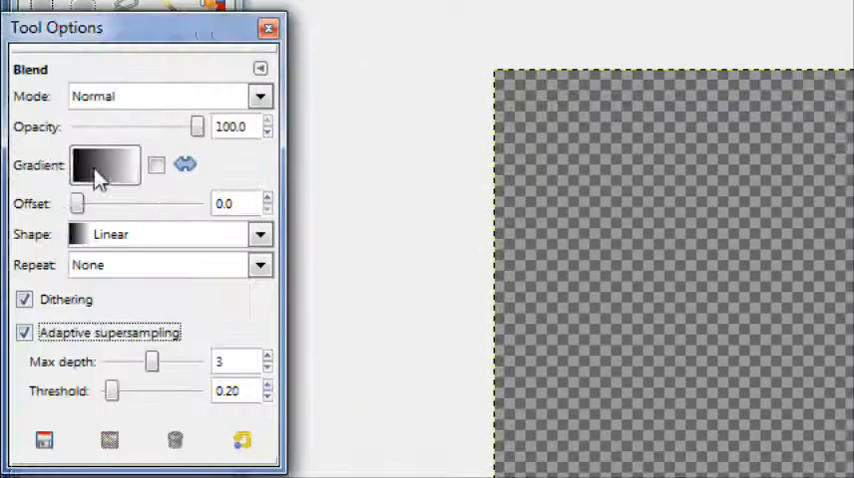
# Step: Draw diagonal white-on-black streaks with a chosen gradient, then add a new layer
pyautogui.click(103, 165)
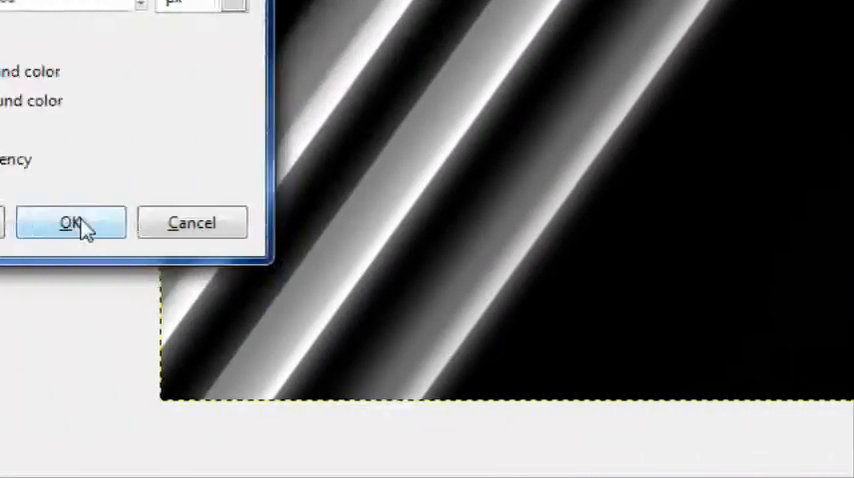
pyautogui.click(70, 222)
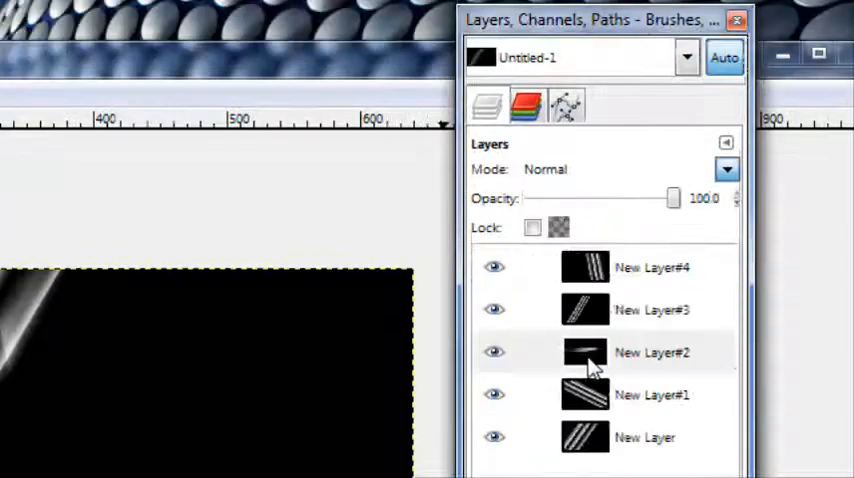
# Step: Switch the two upper streak layers to Overlay blend mode
pyautogui.click(727, 169)
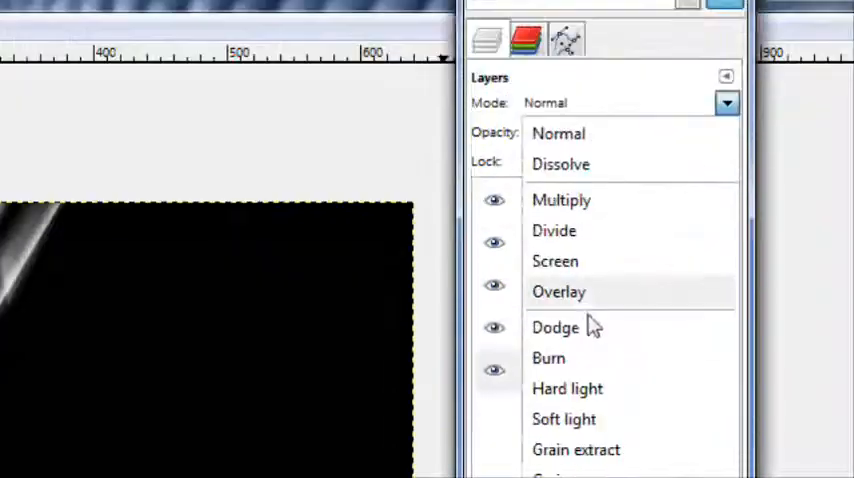
pyautogui.click(558, 291)
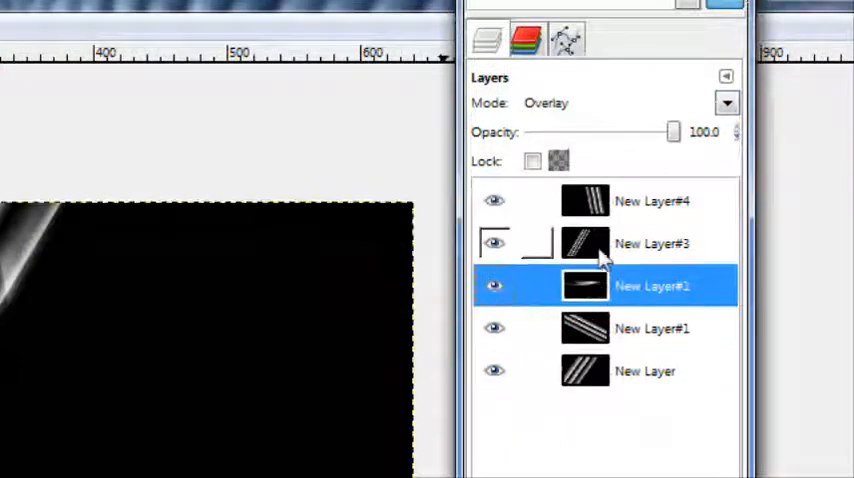
pyautogui.click(727, 103)
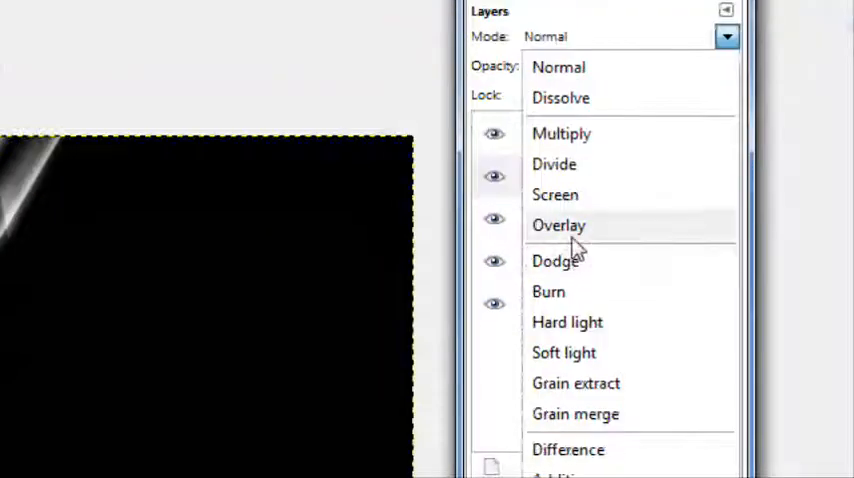
pyautogui.click(558, 225)
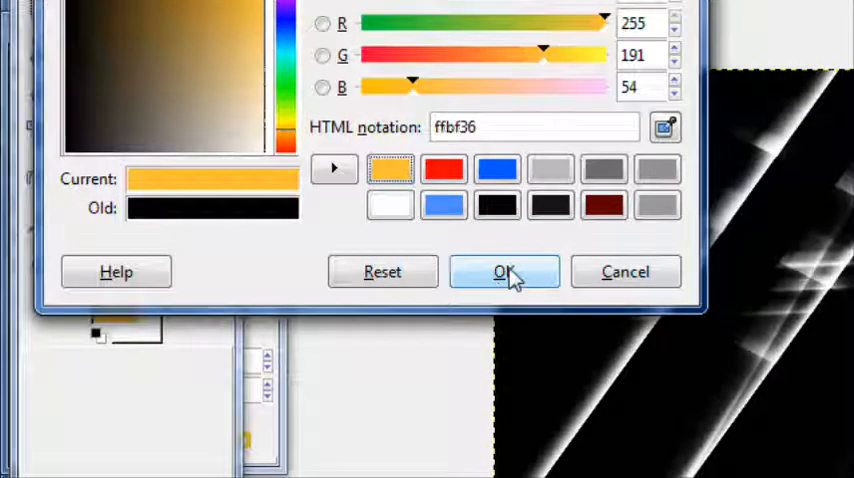
# Step: Paint glows in gold ffbf36, then more glows in red ff0000
pyautogui.click(505, 271)
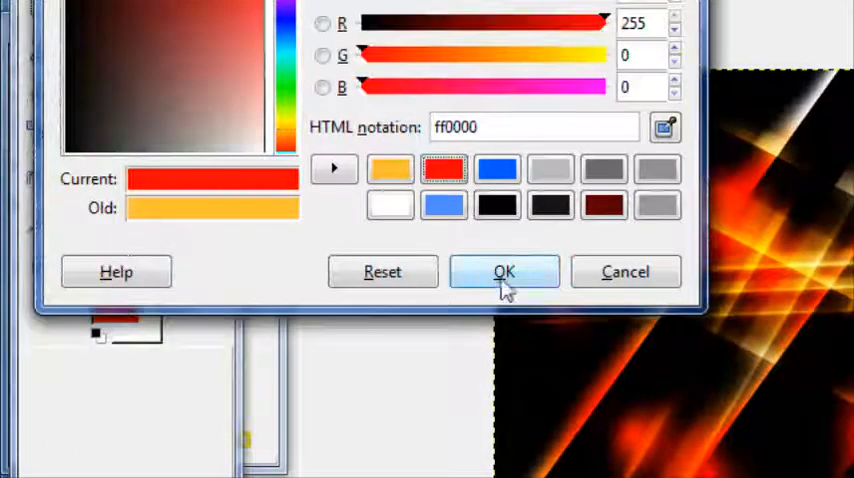
pyautogui.click(505, 272)
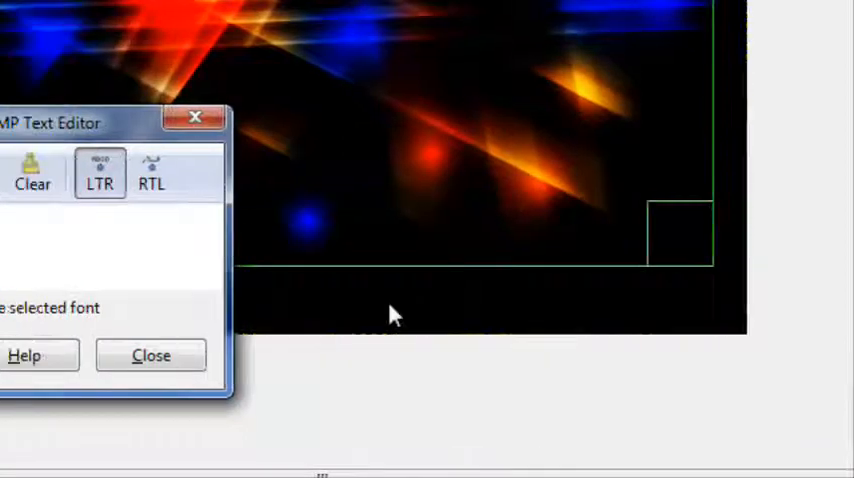
# Step: Add 'GIMP' text in Sans Bold and enlarge it to about 200 px
pyautogui.write('GIMP')
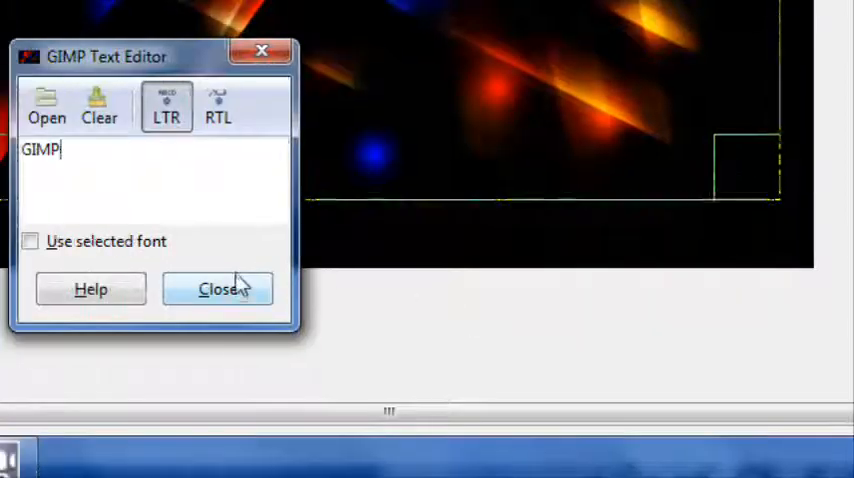
pyautogui.click(218, 289)
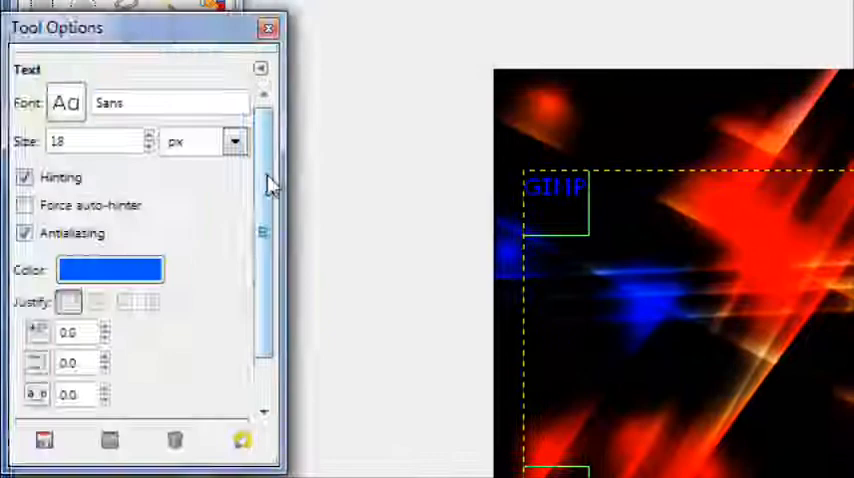
pyautogui.write('72')
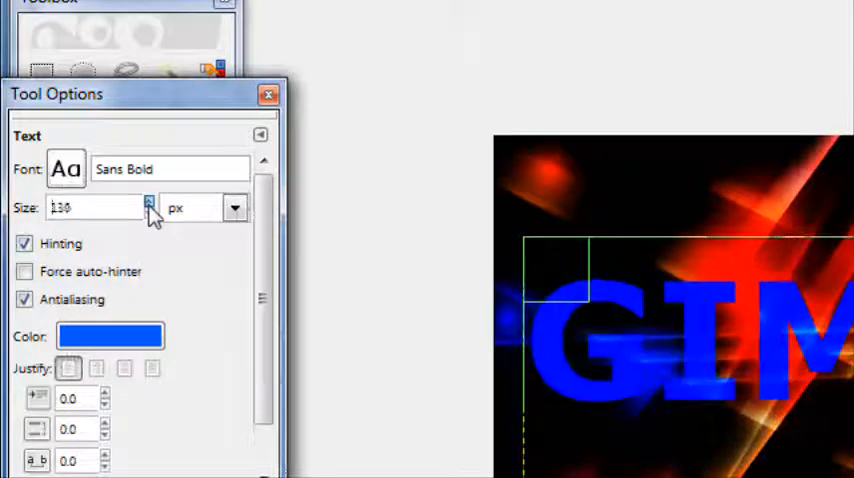
pyautogui.click(148, 203)
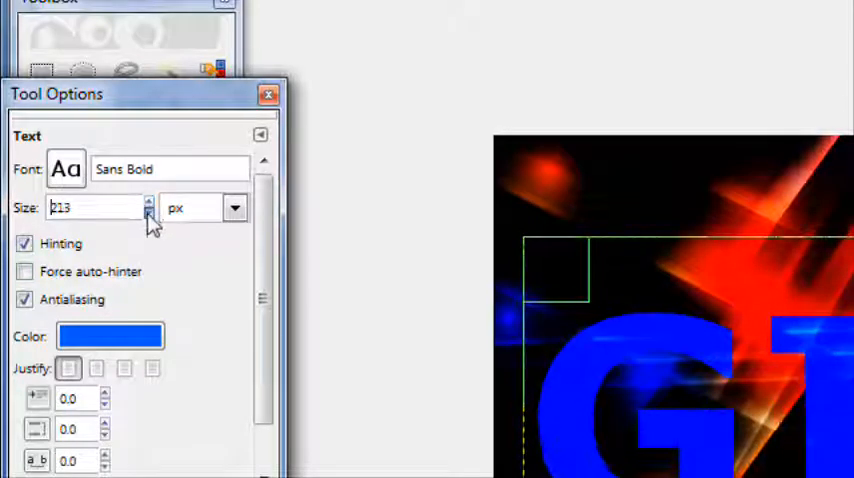
pyautogui.click(148, 213)
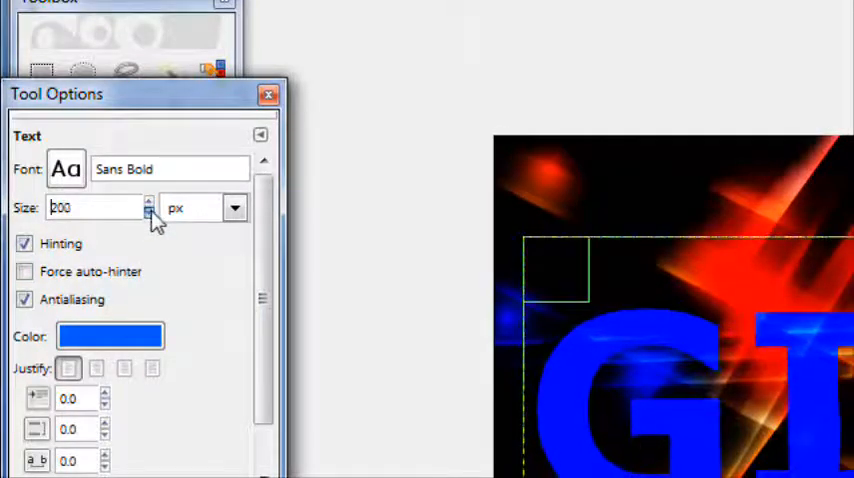
pyautogui.click(149, 214)
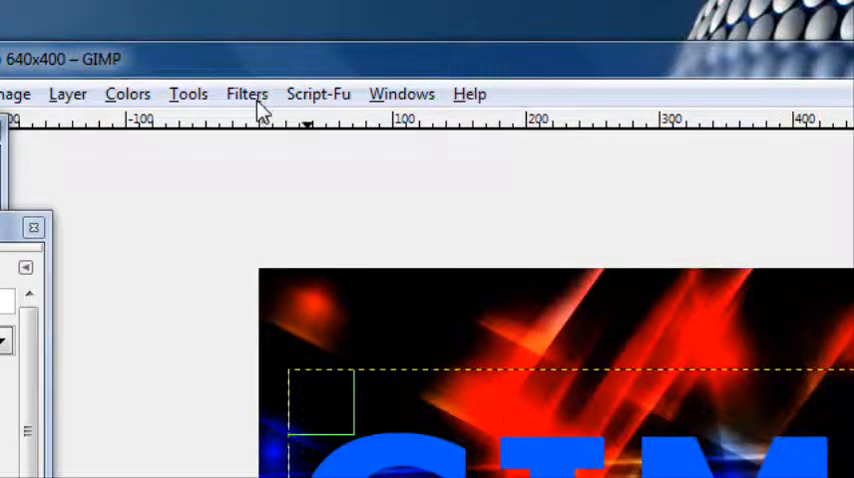
# Step: Apply a white Drop Shadow with offset 3 and blur radius 7
pyautogui.click(246, 93)
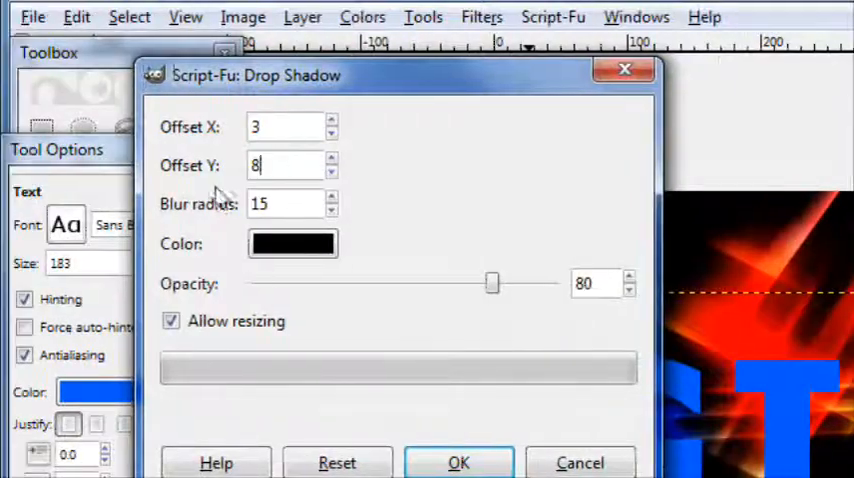
pyautogui.write('3')
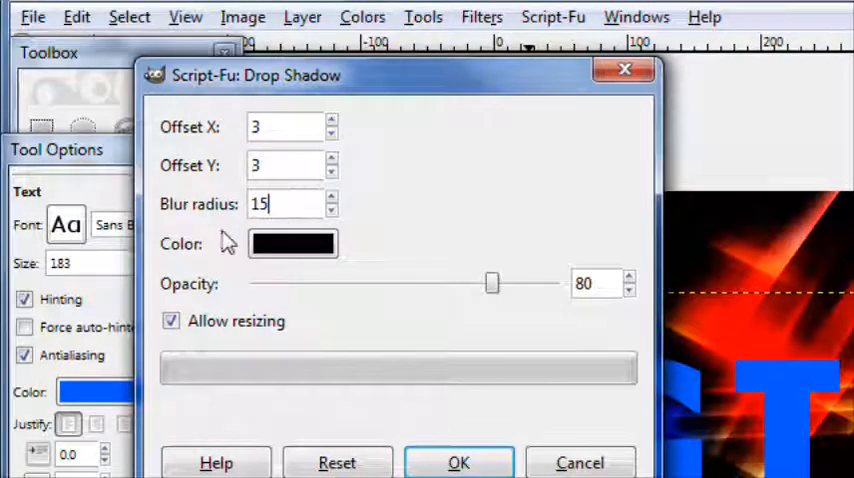
pyautogui.write('7')
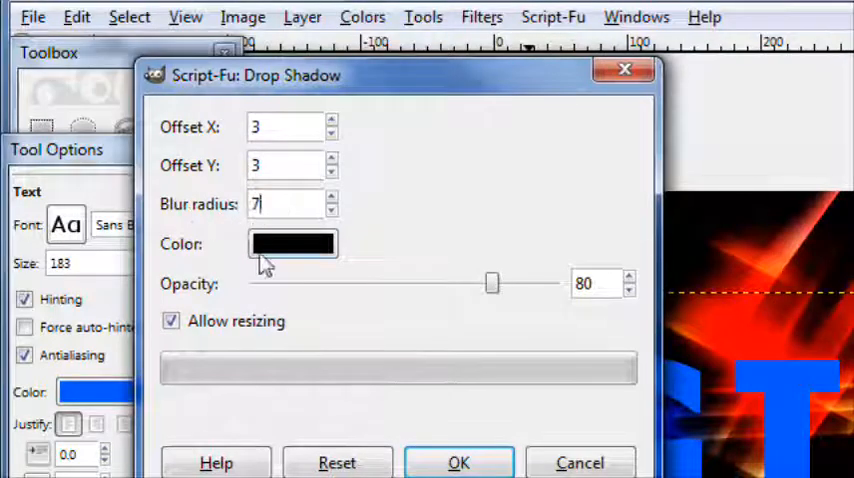
pyautogui.click(292, 244)
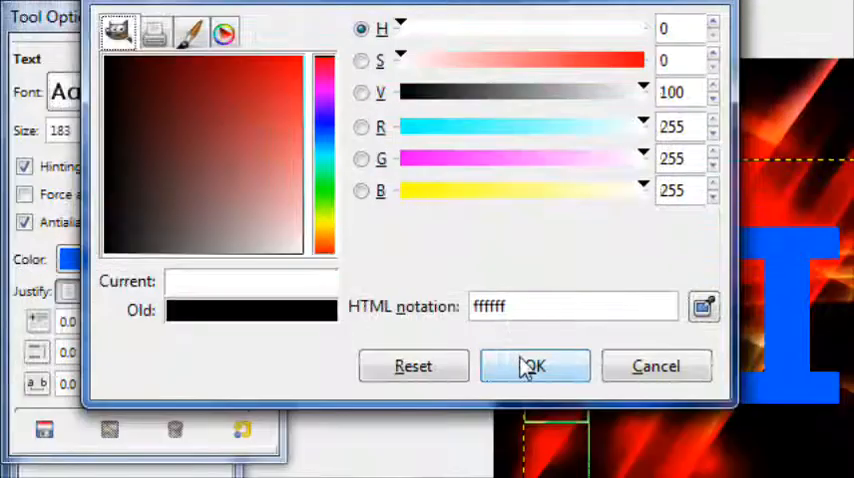
pyautogui.click(534, 365)
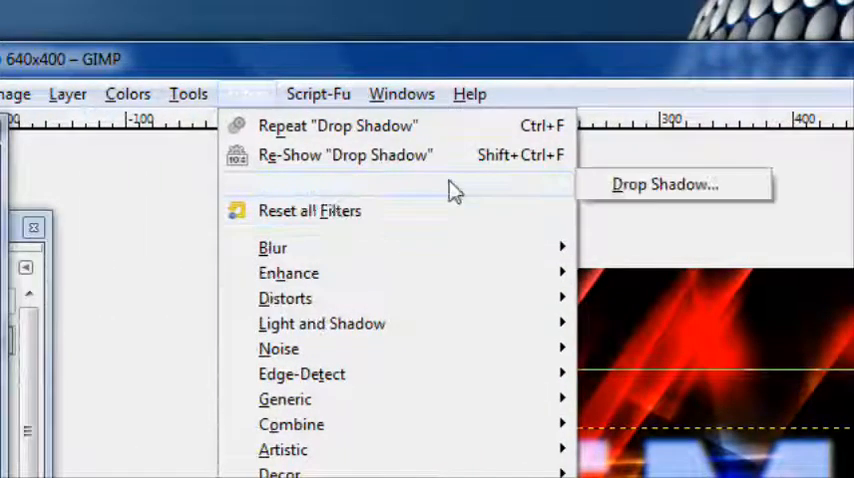
# Step: Re-show Drop Shadow and apply it in black at opacity 80
pyautogui.click(665, 184)
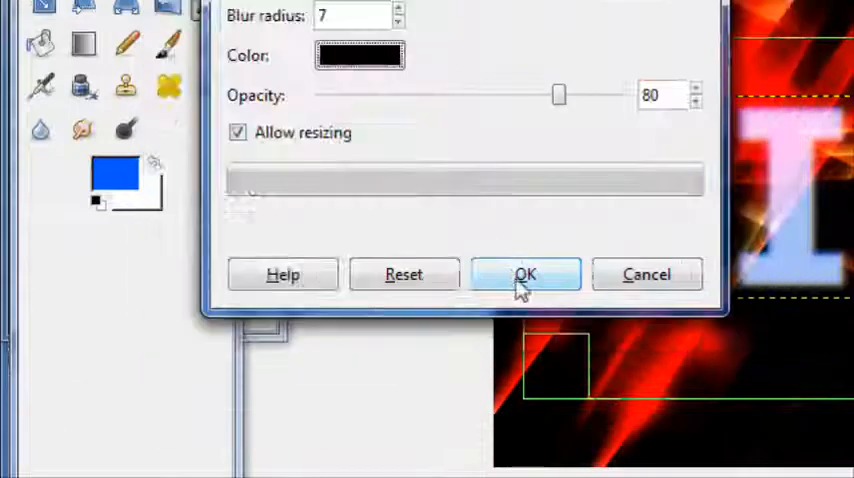
pyautogui.click(525, 274)
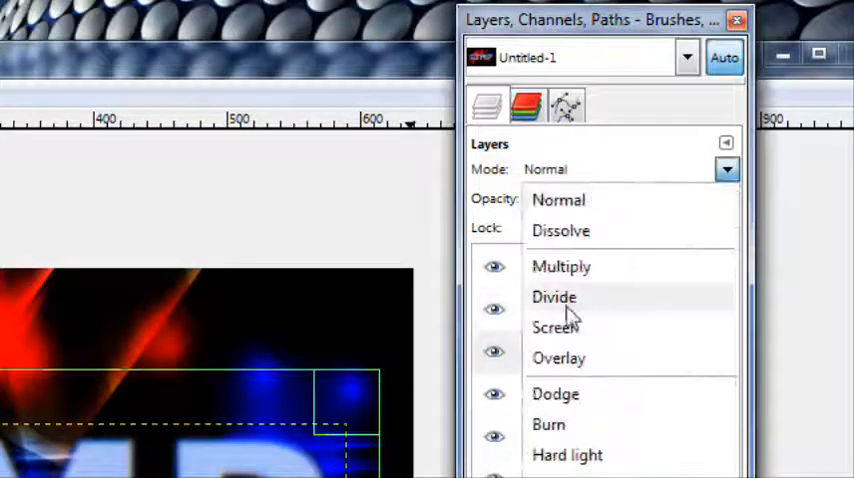
# Step: Set the drop shadow layer's mode to Overlay
pyautogui.click(558, 358)
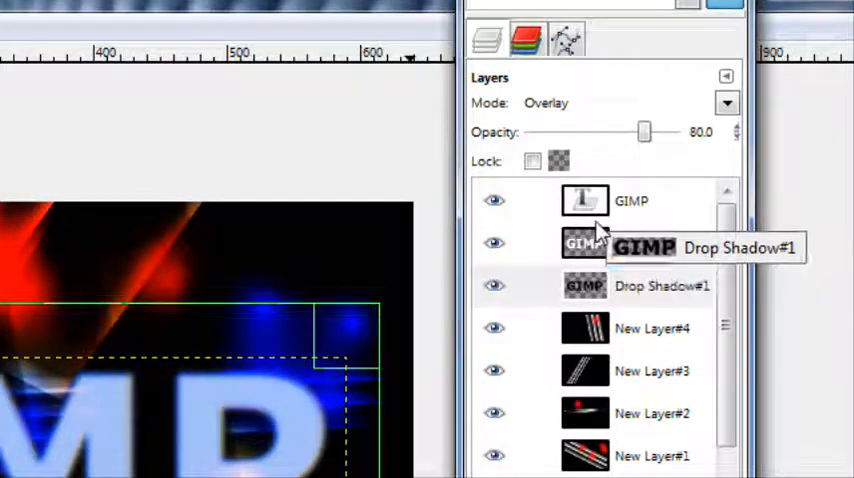